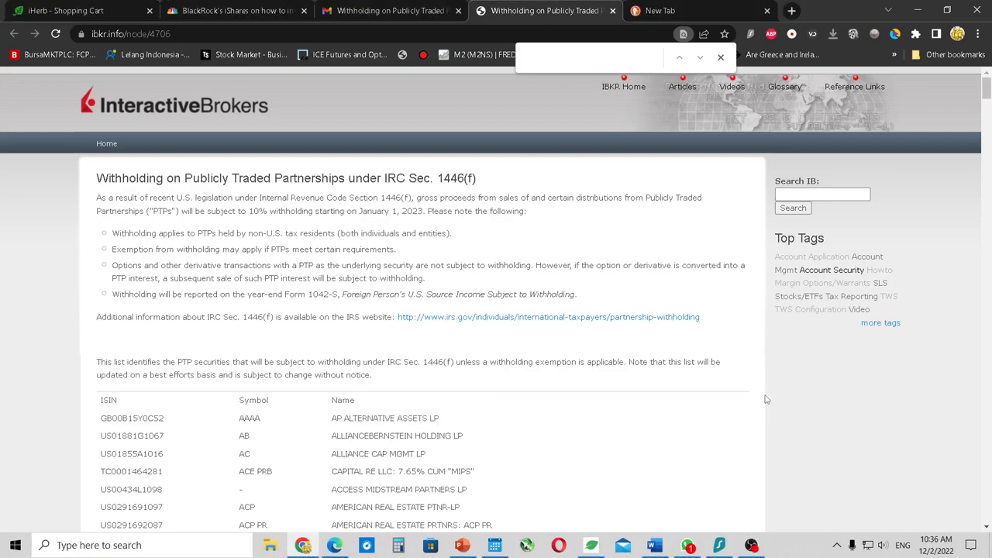
Read the notice opening, highlighting the 10% withholding from 2023 and the non-U.S. tax resident rule.
left_click(978, 34)
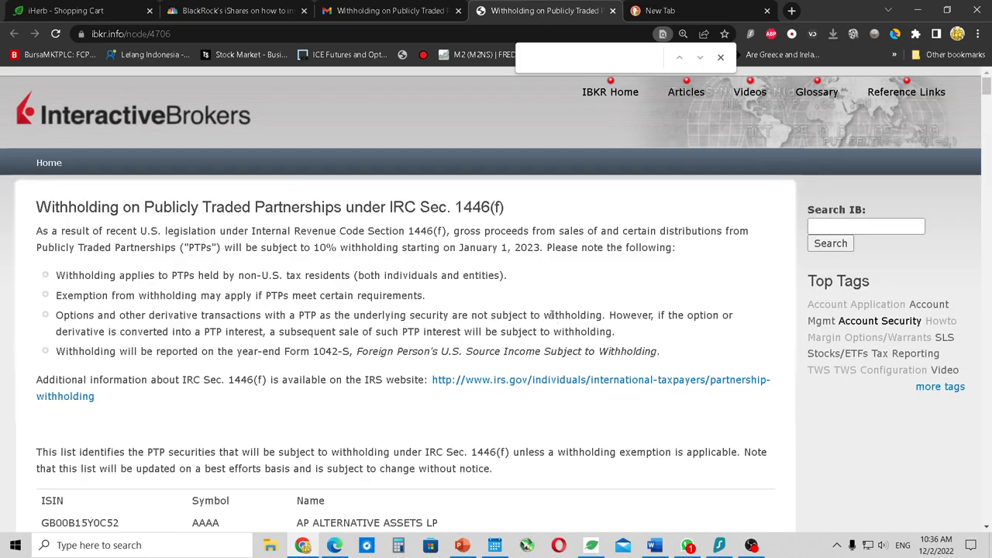
mouse_move(386, 223)
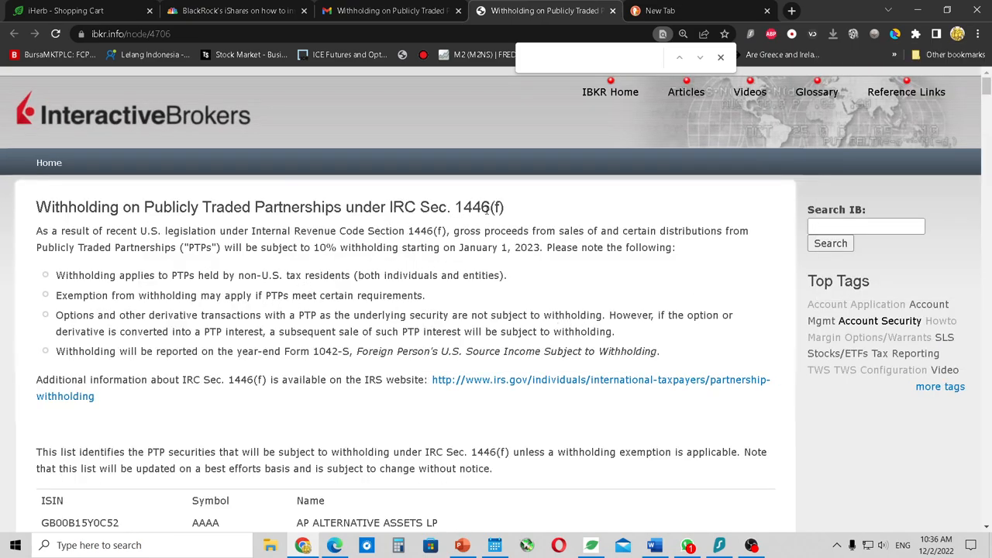
mouse_move(490, 293)
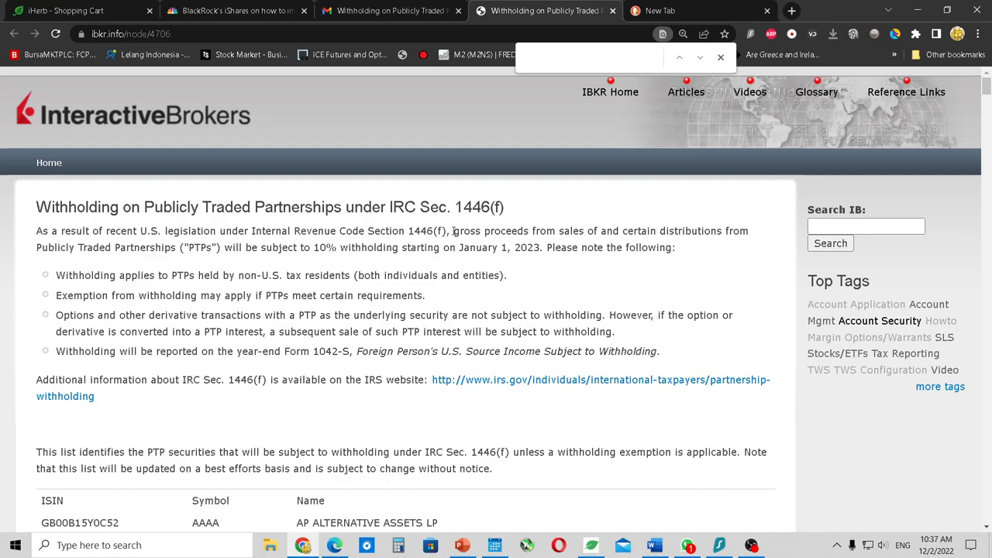
left_click_drag(453, 231, 614, 231)
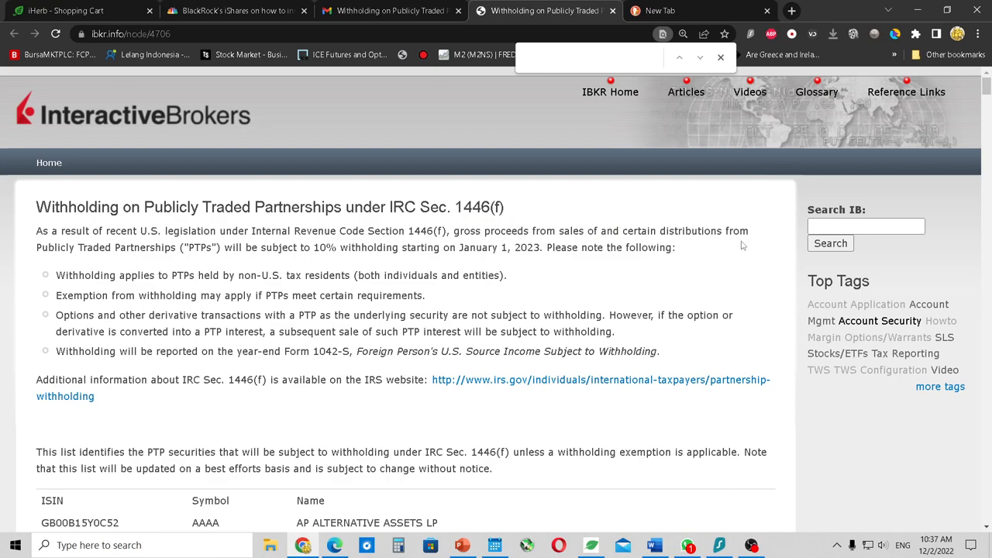
mouse_move(34, 251)
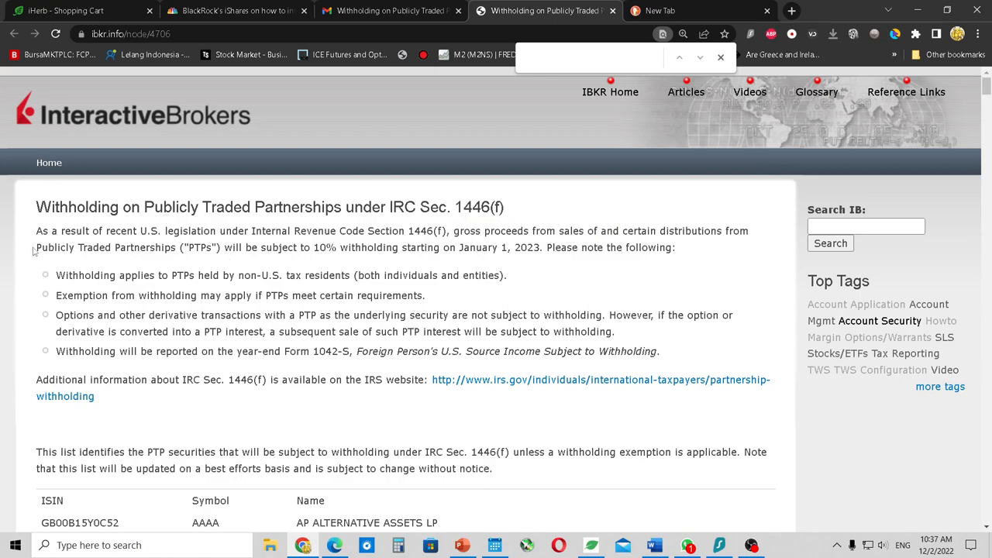
left_click_drag(36, 248, 566, 248)
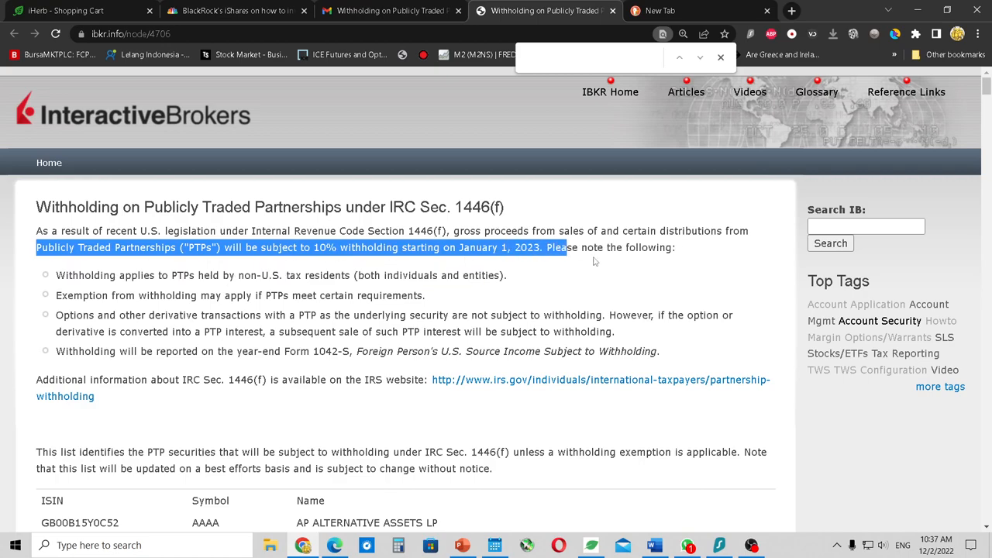
left_click(653, 282)
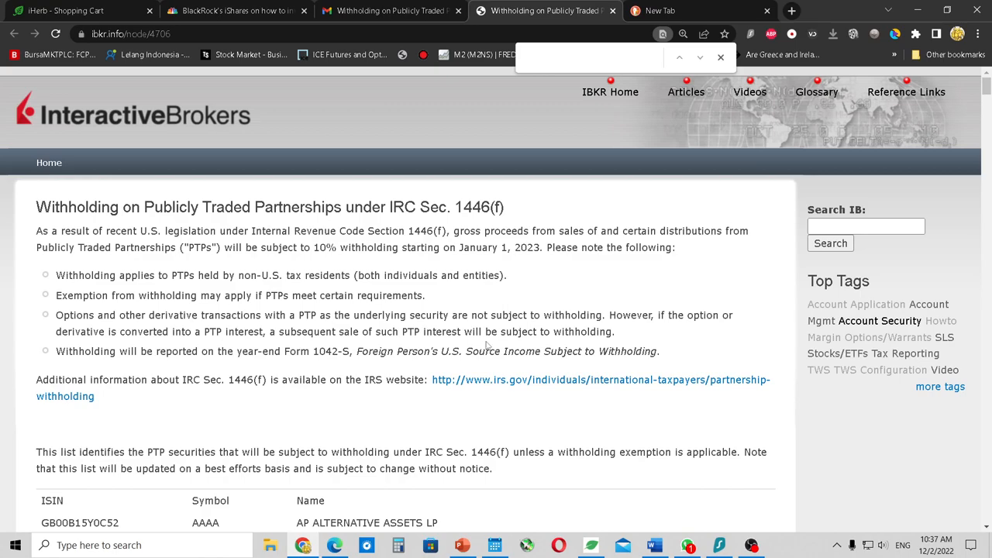
double_click(65, 276)
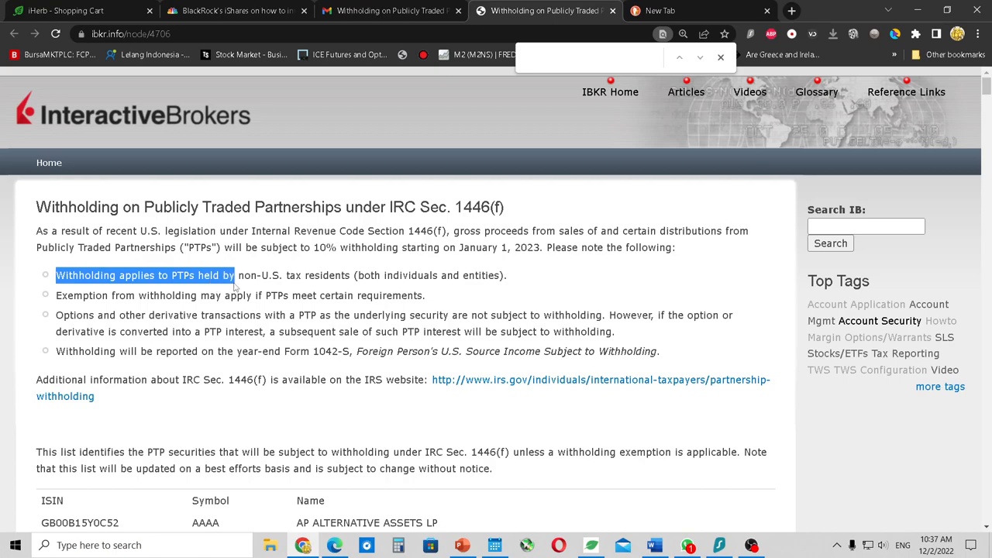
left_click_drag(236, 276, 351, 275)
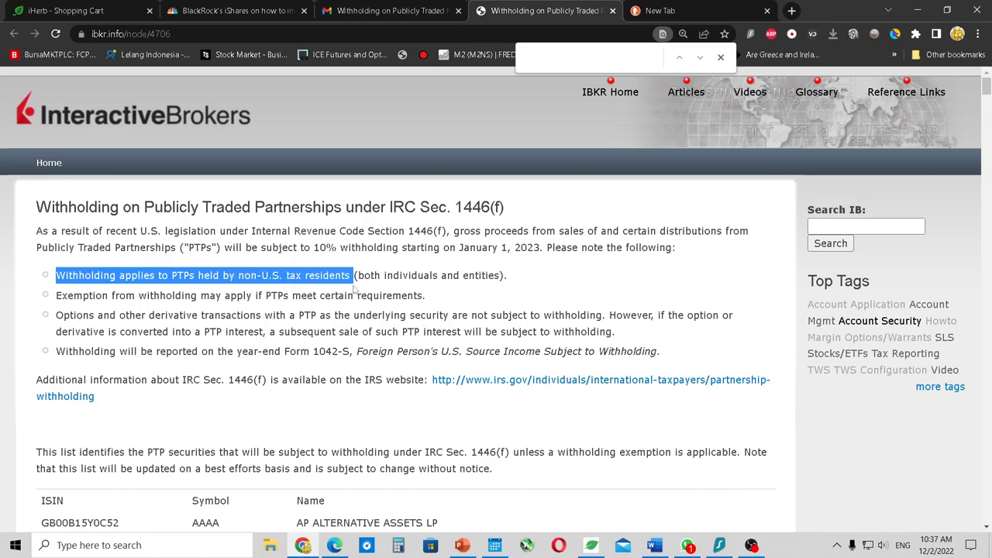
left_click(271, 295)
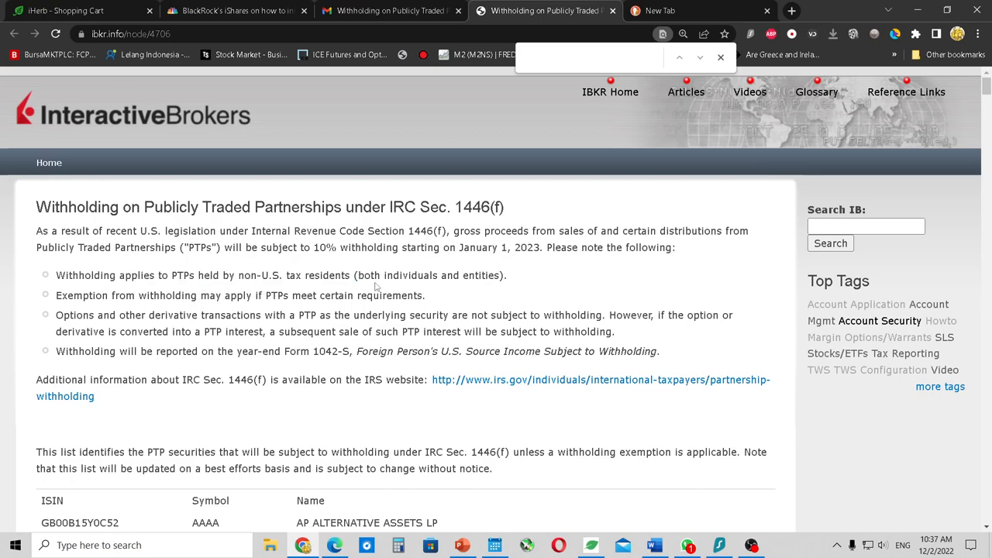
mouse_move(385, 344)
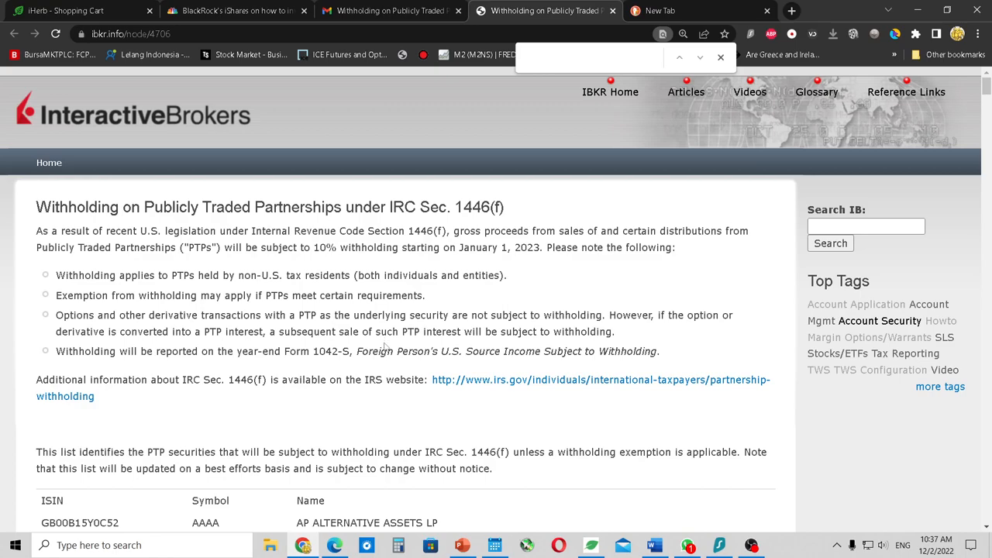
Scroll down through the notice's list of affected PTP symbols.
scroll("down", 3)
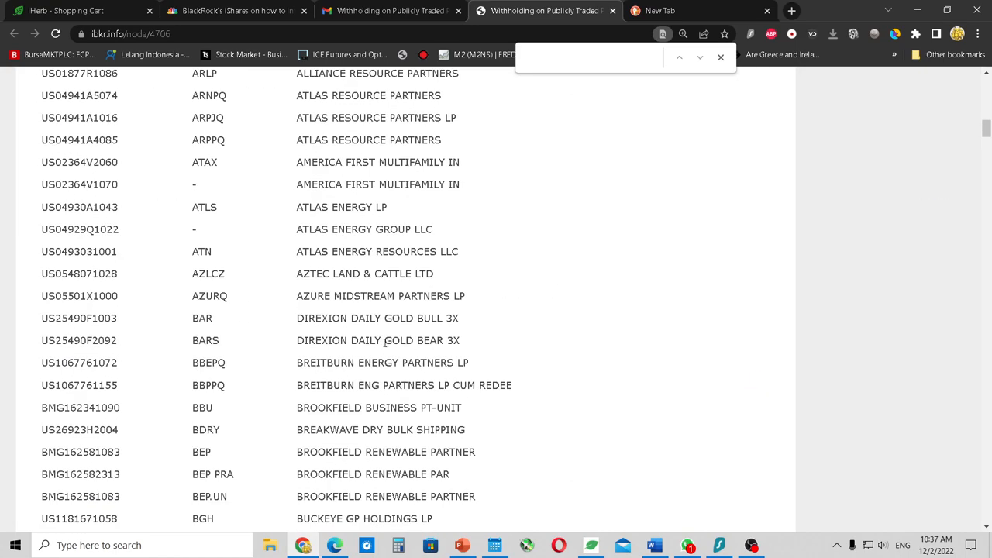
scroll("down", 3)
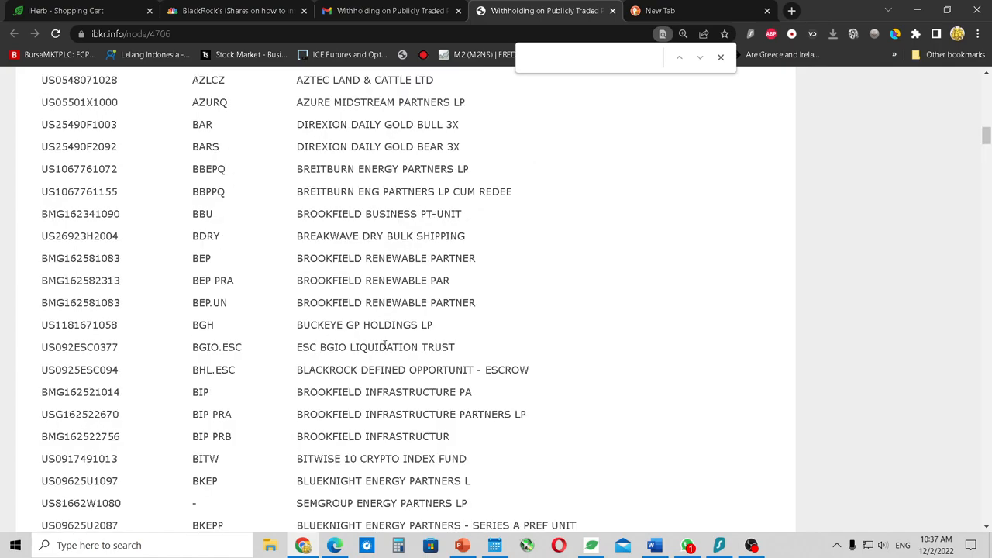
scroll("up", 3)
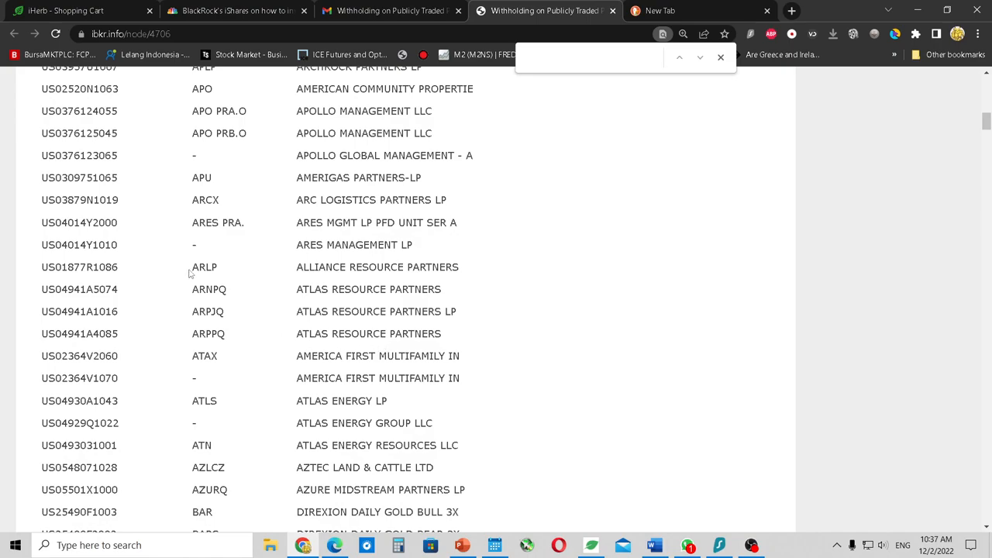
scroll("down", 3)
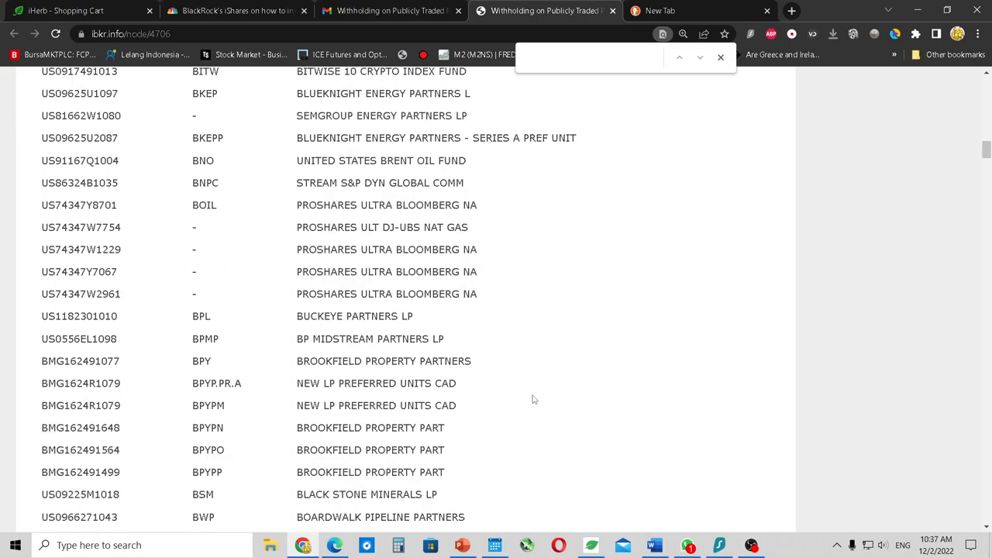
scroll("down", 3)
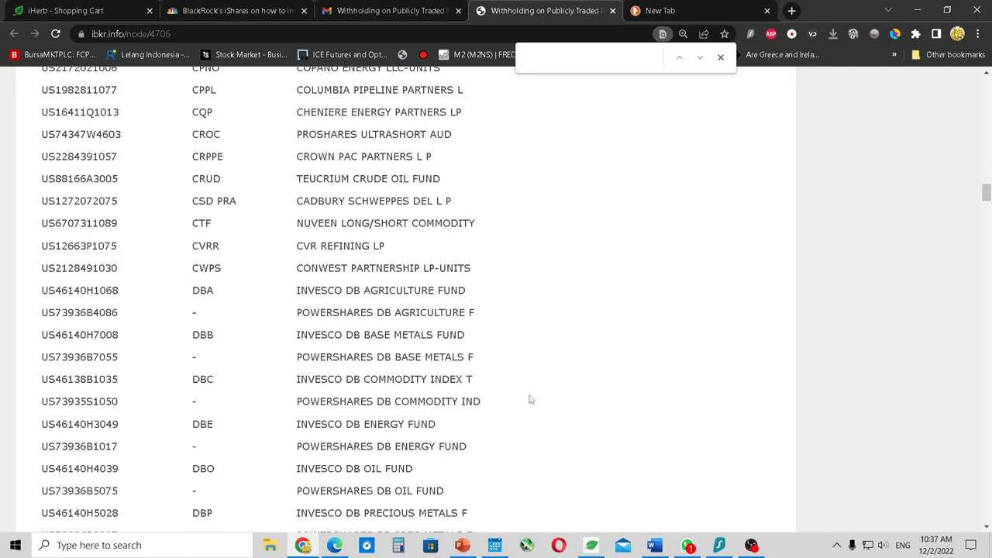
scroll("down", 3)
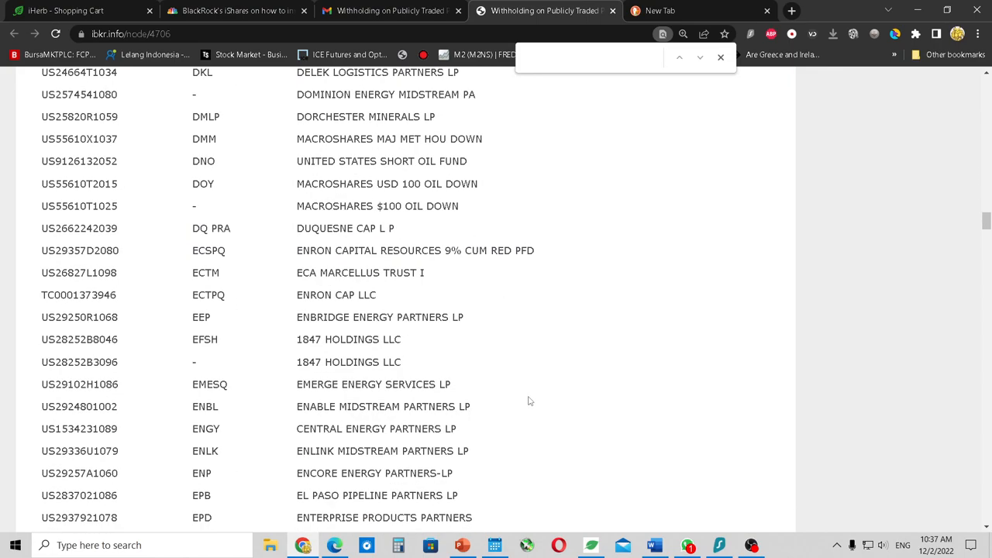
scroll("down", 3)
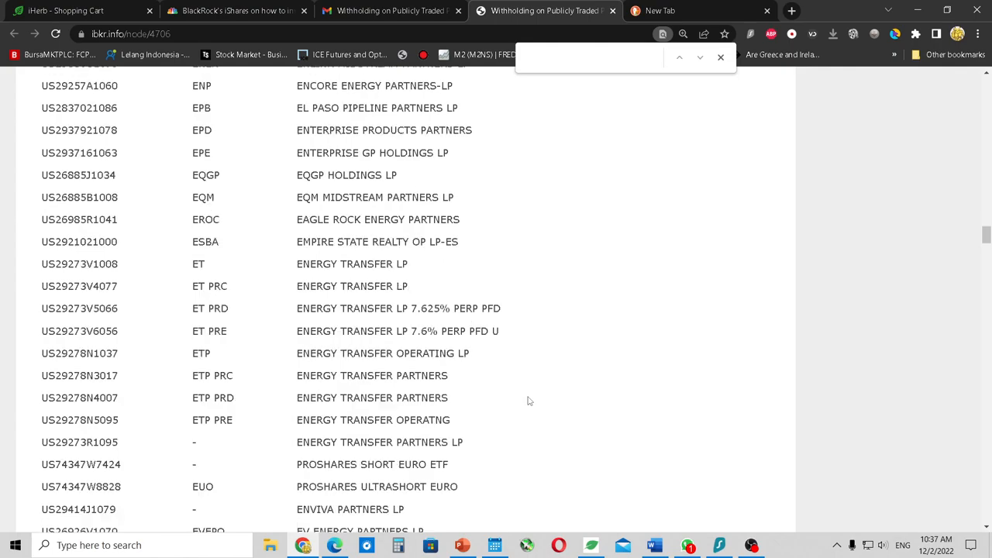
scroll("down", 3)
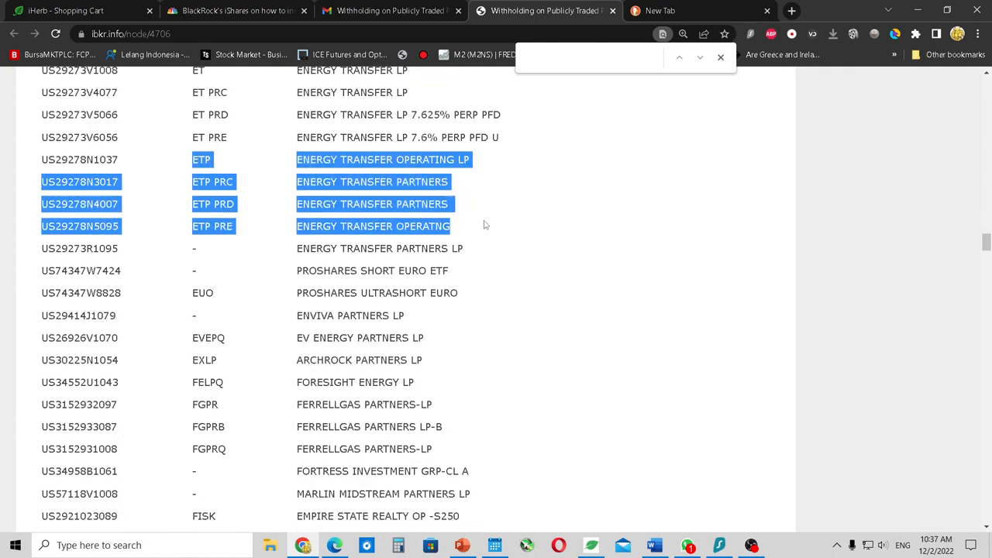
scroll("down", 3)
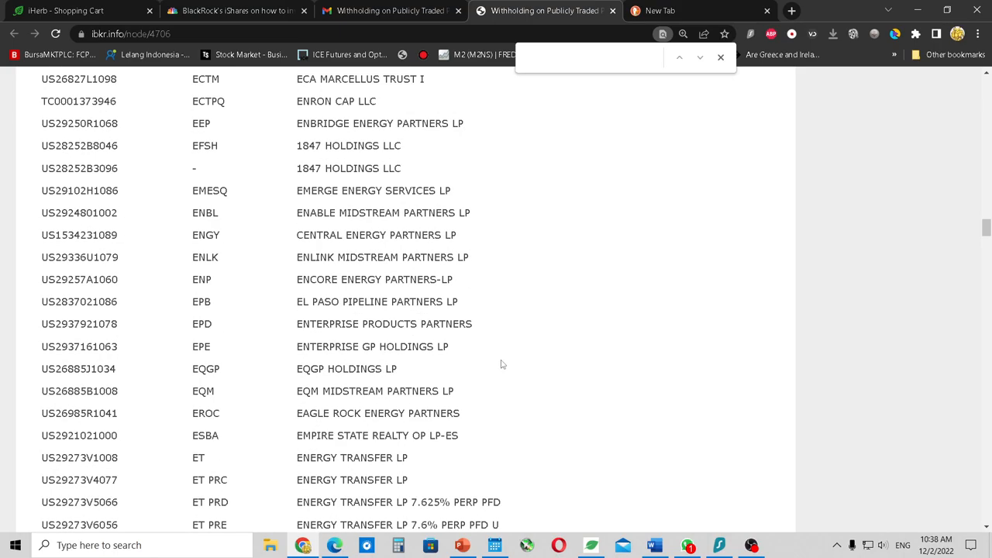
scroll("down", 3)
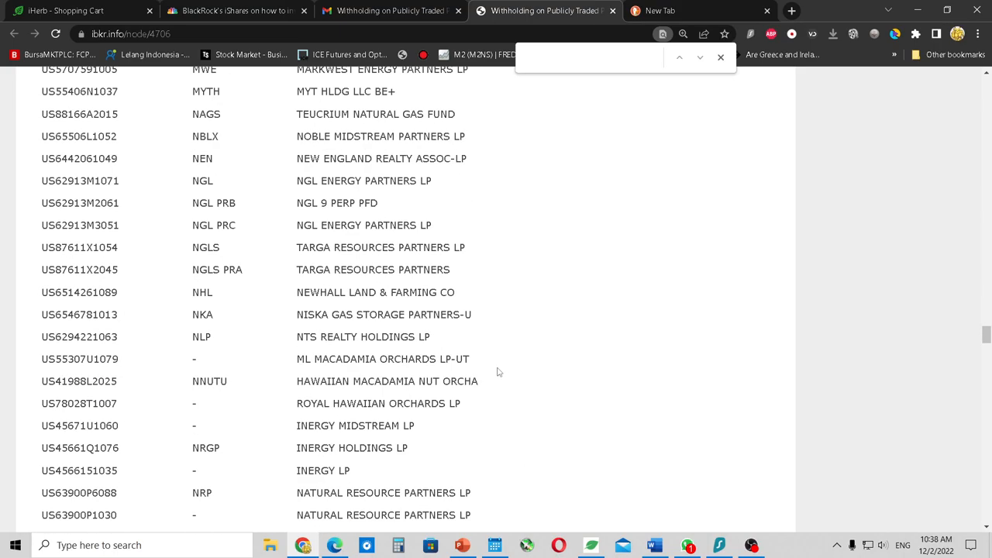
scroll("down", 3)
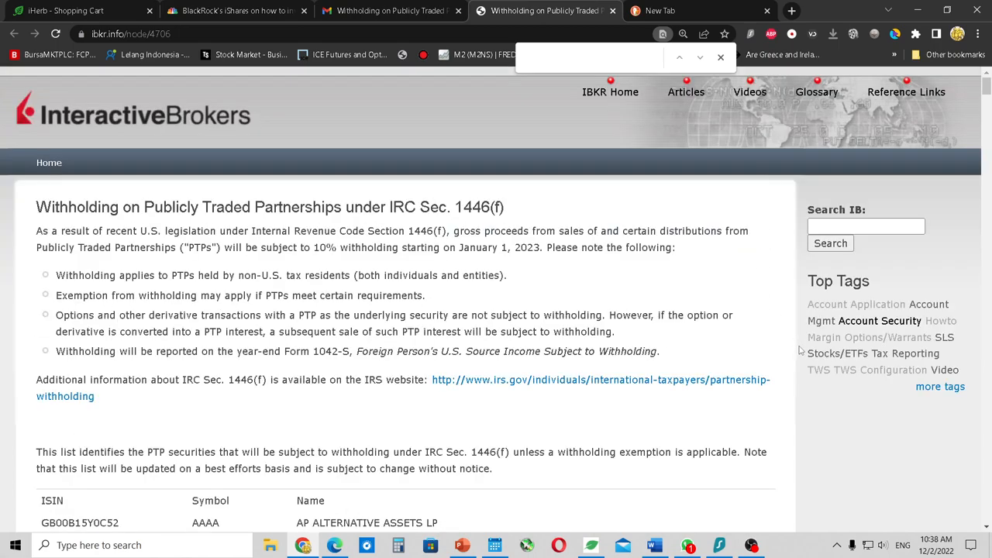
mouse_move(794, 372)
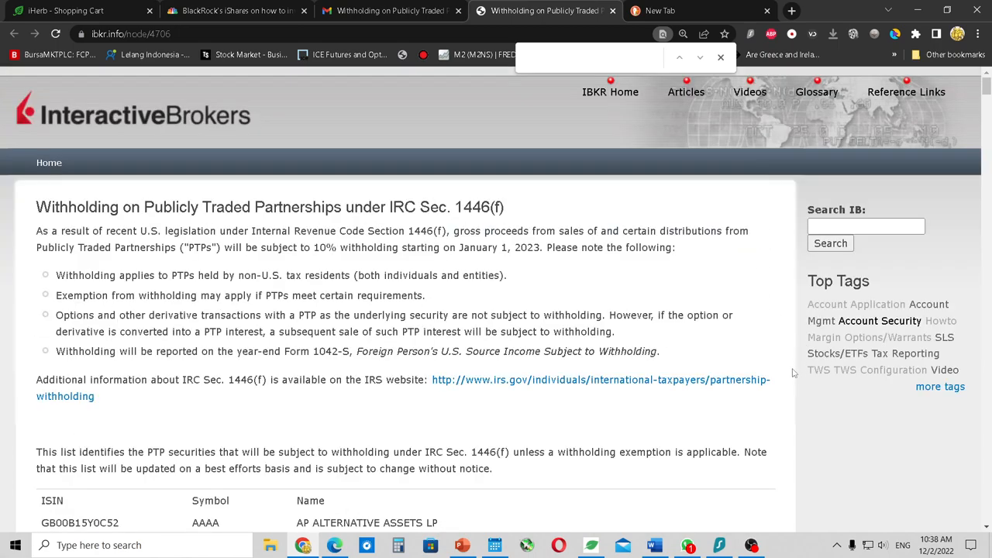
mouse_move(787, 379)
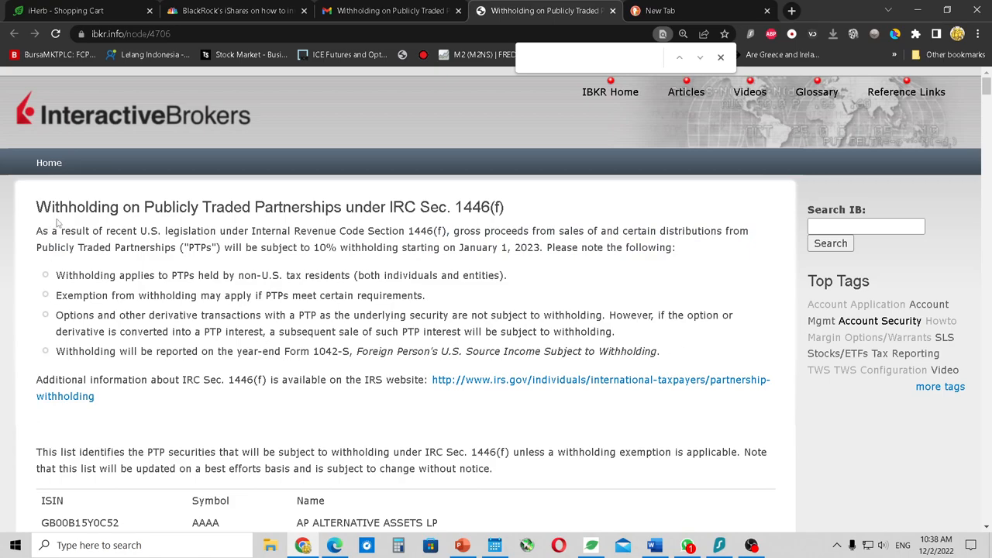
Reread the notice's introduction and bullet points through the symbol-list lead-in by highlighting them.
left_click_drag(37, 207, 710, 379)
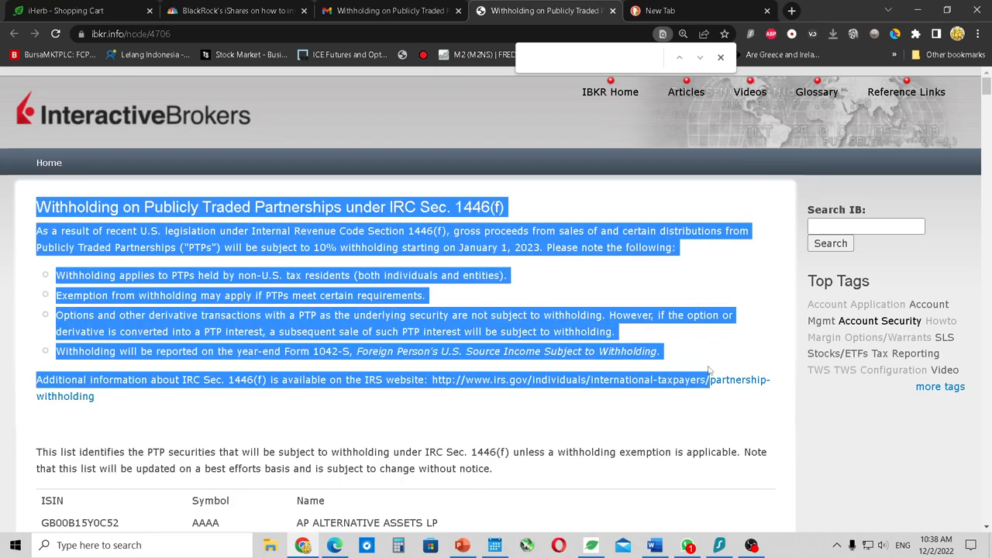
left_click(781, 444)
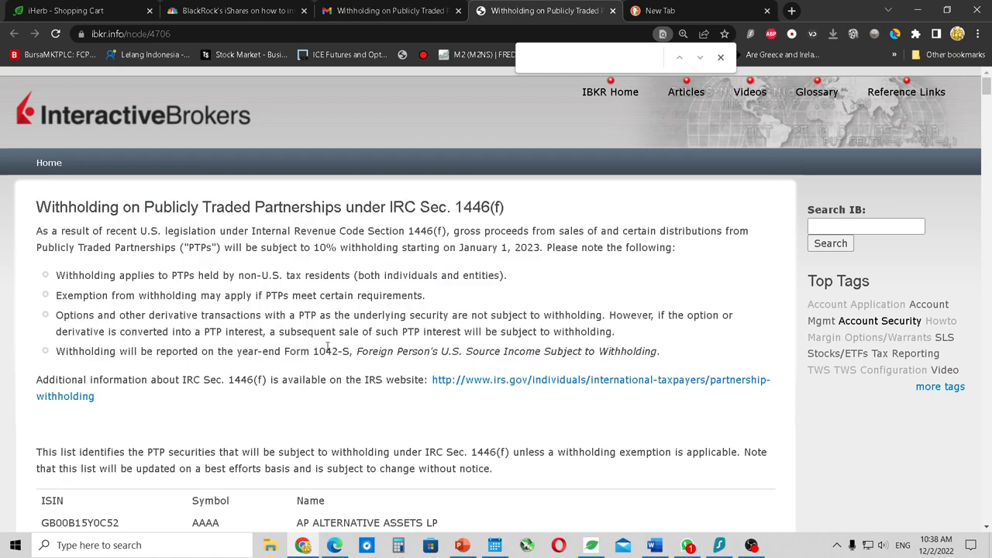
left_click_drag(36, 208, 659, 380)
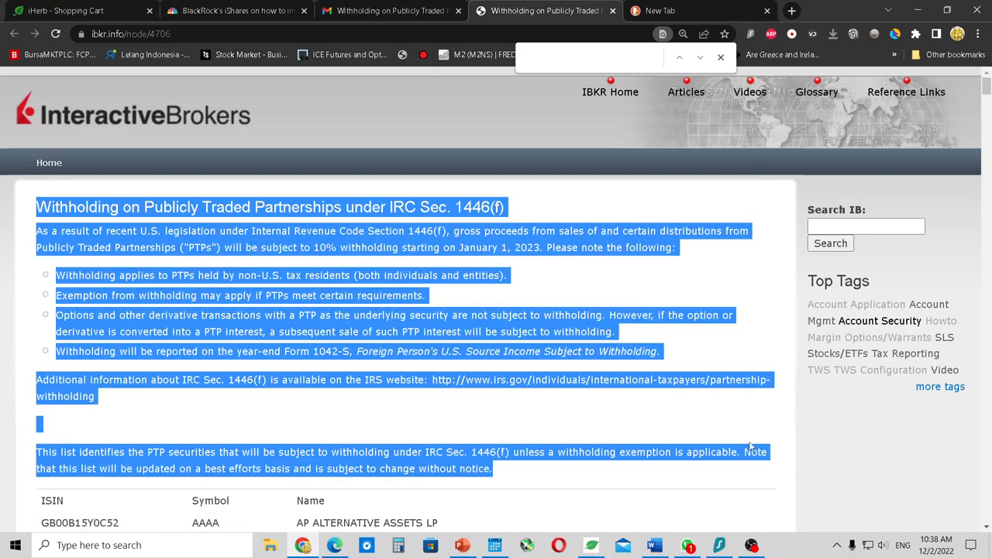
left_click(748, 437)
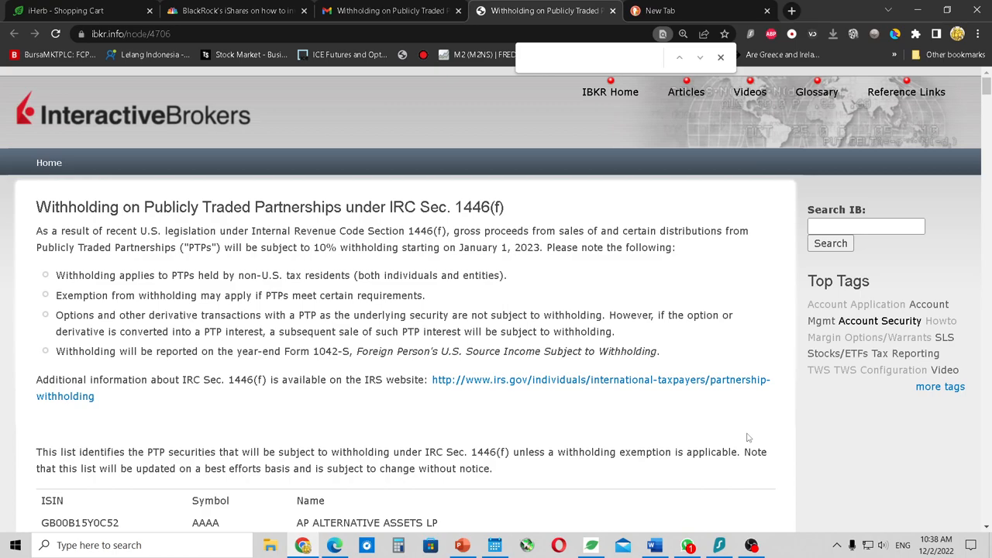
mouse_move(639, 438)
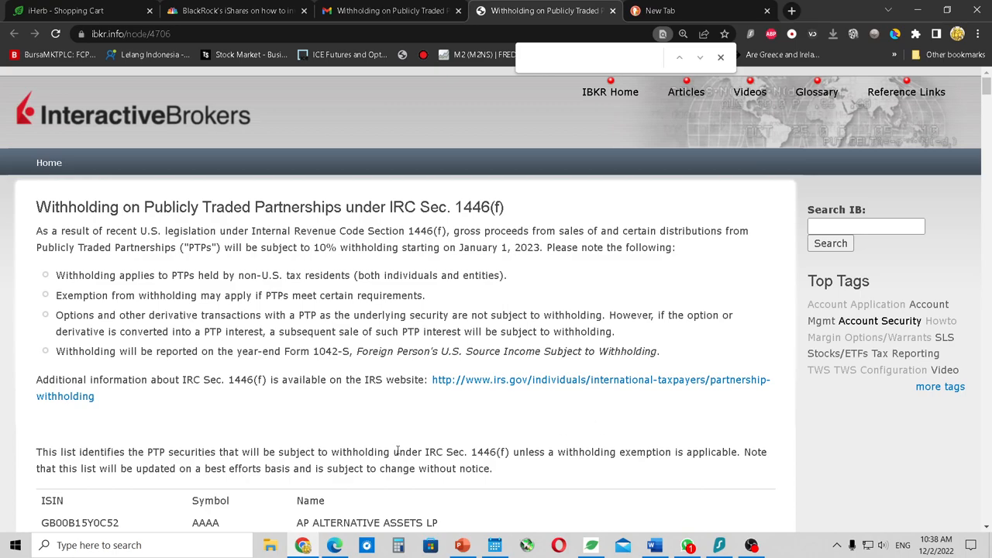
Scroll back and forth over the symbol list and notice text, reviewing the withholding details.
scroll("down", 3)
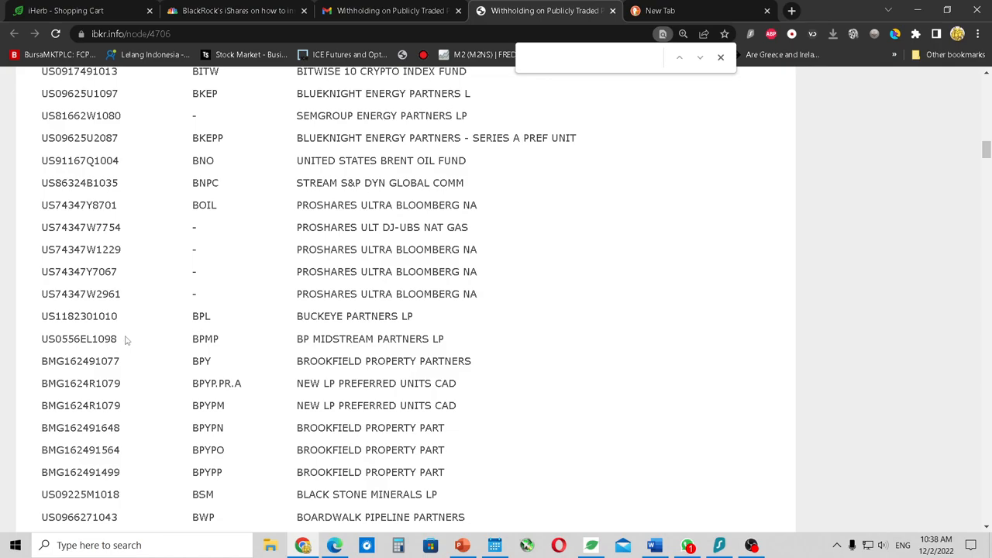
scroll("down", 3)
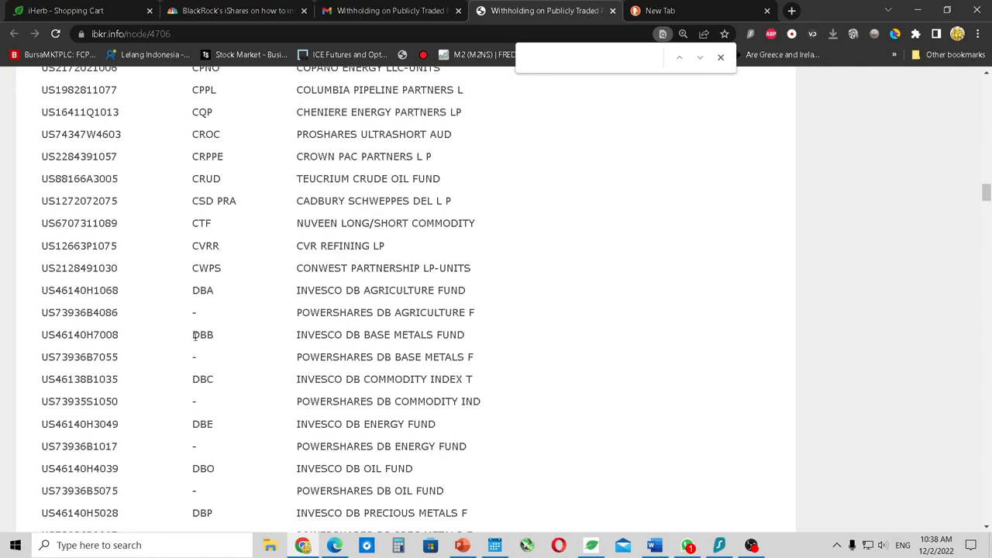
scroll("up", 3)
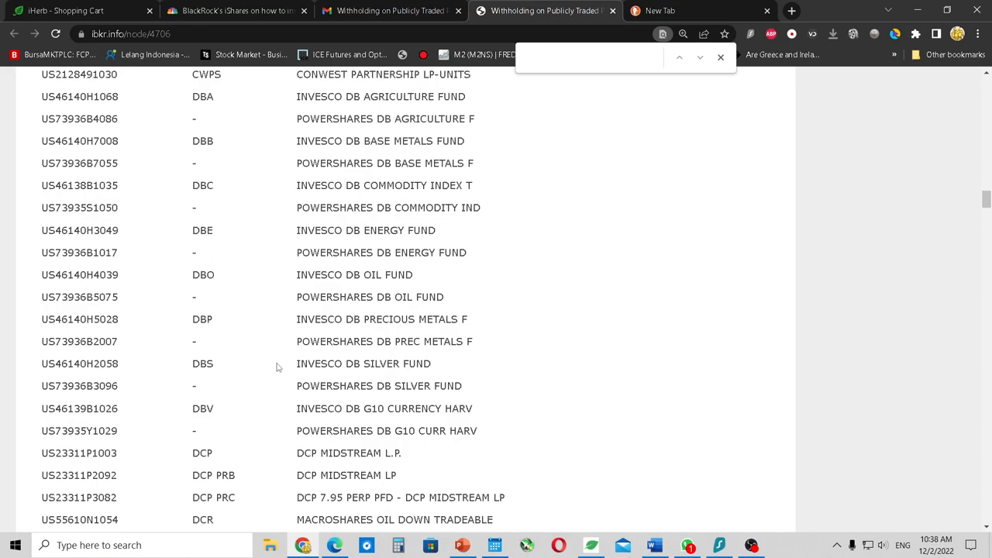
scroll("up", 3)
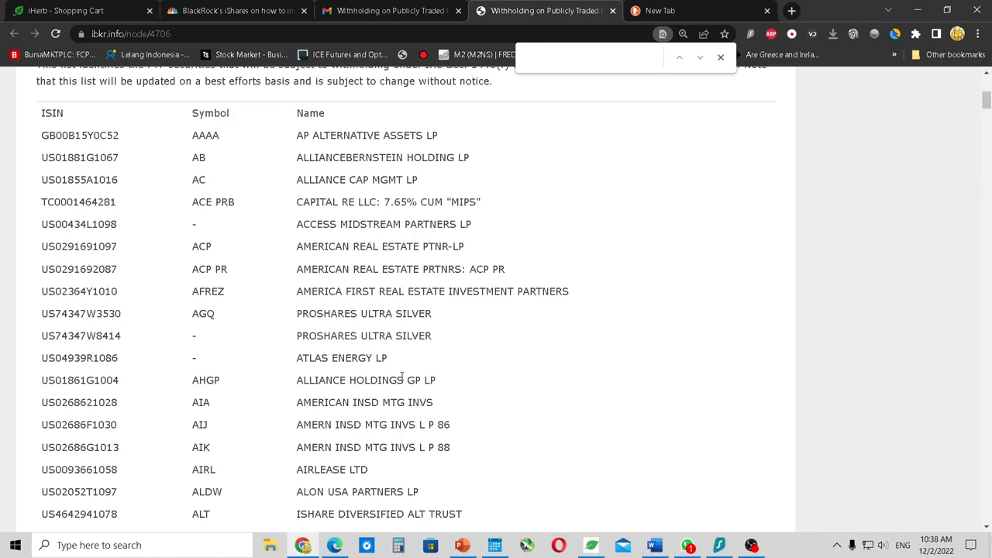
scroll("down", 3)
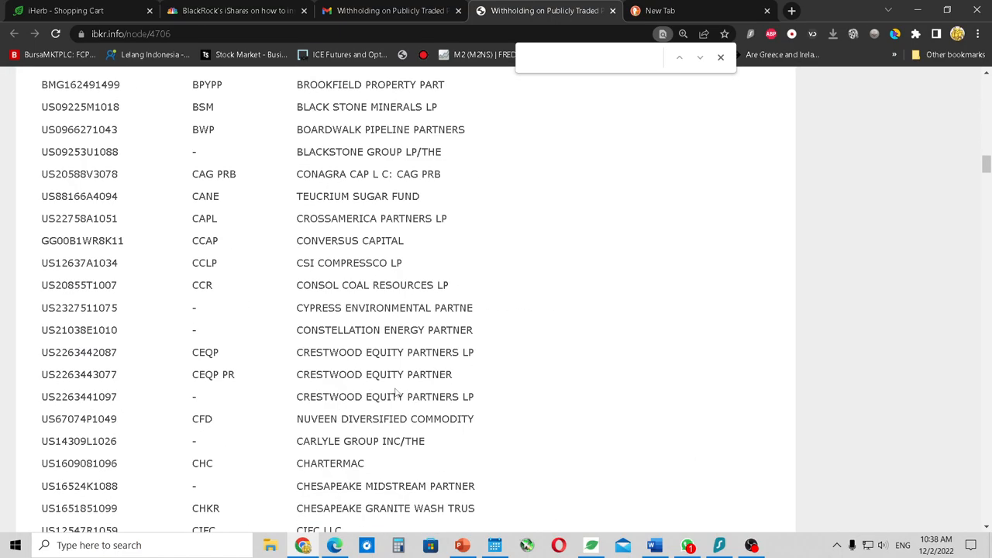
scroll("down", 3)
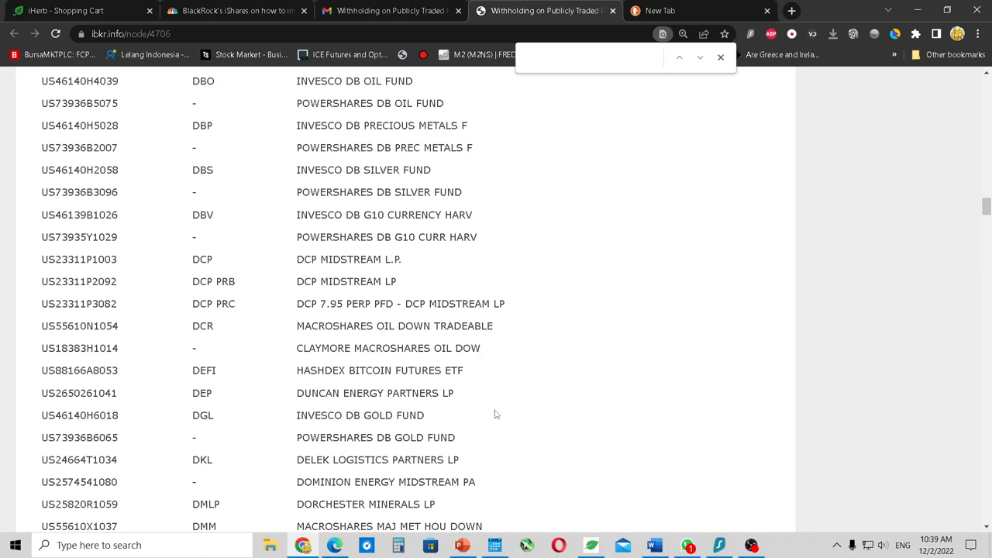
scroll("up", 3)
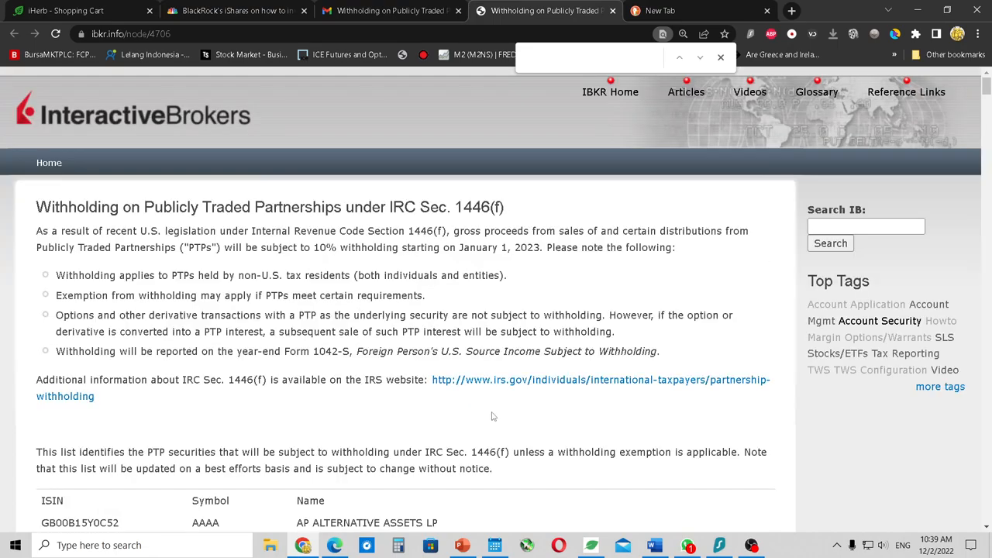
scroll("down", 3)
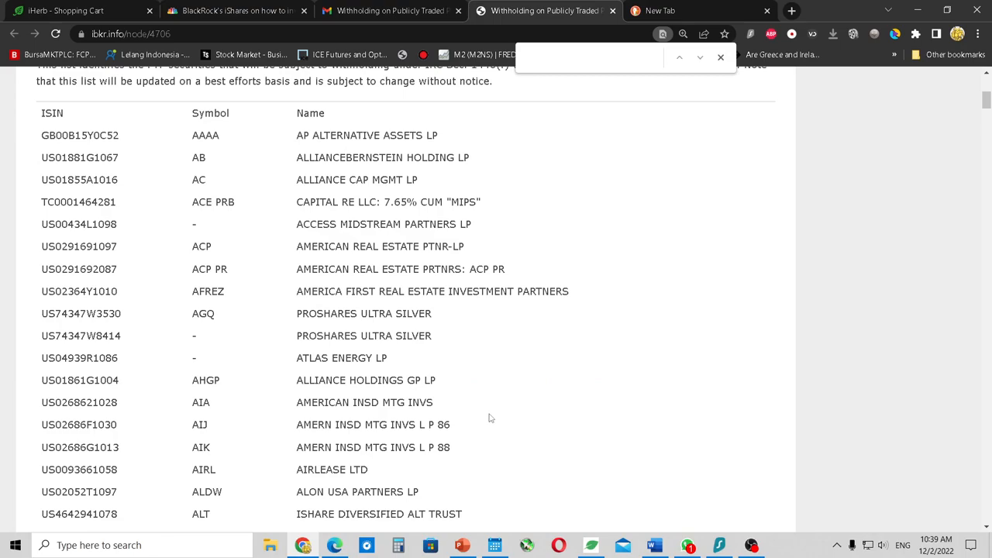
mouse_move(493, 418)
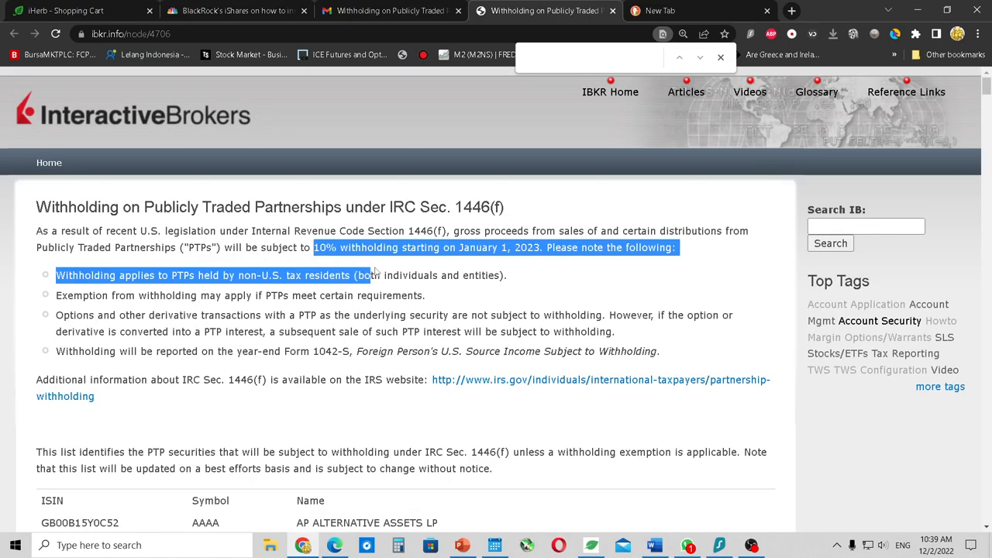
mouse_move(474, 297)
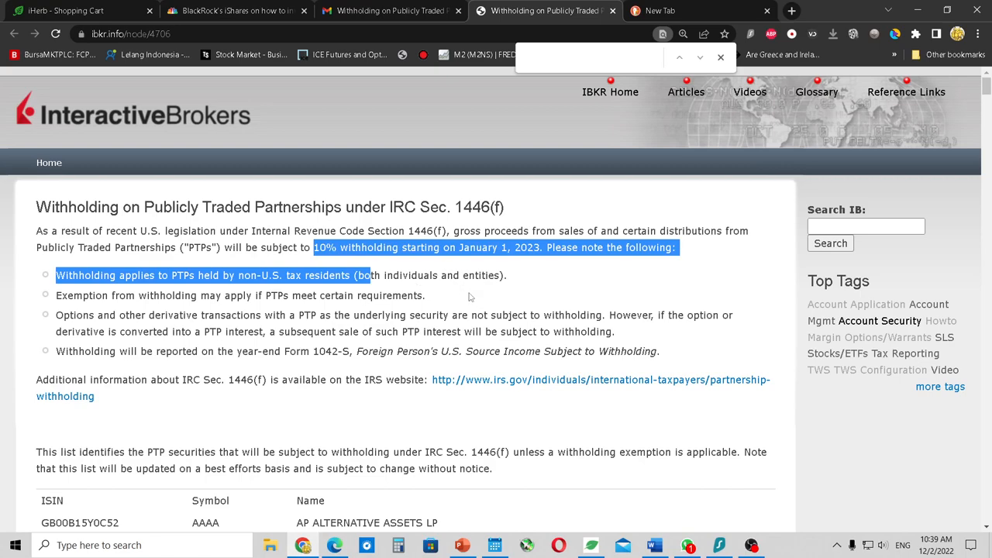
left_click(65, 225)
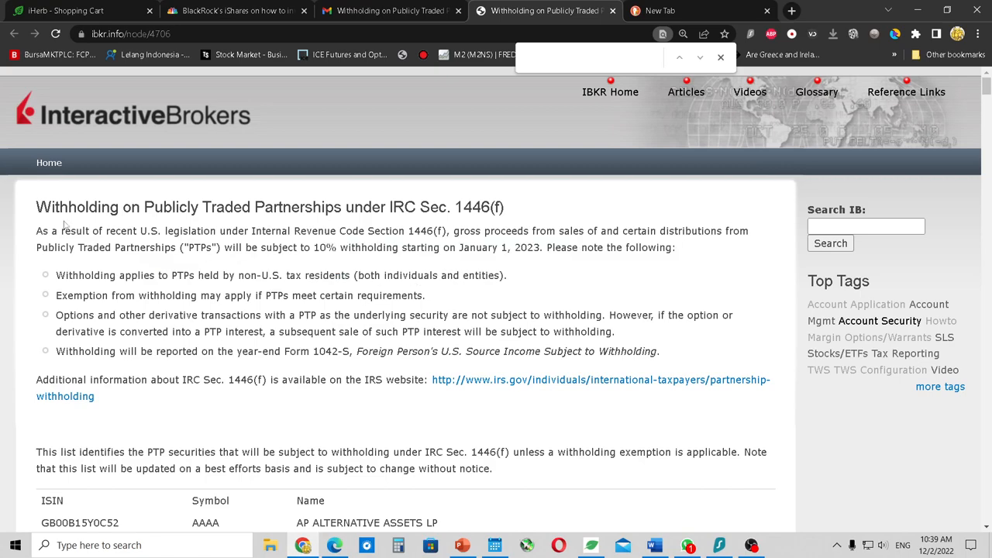
mouse_move(380, 261)
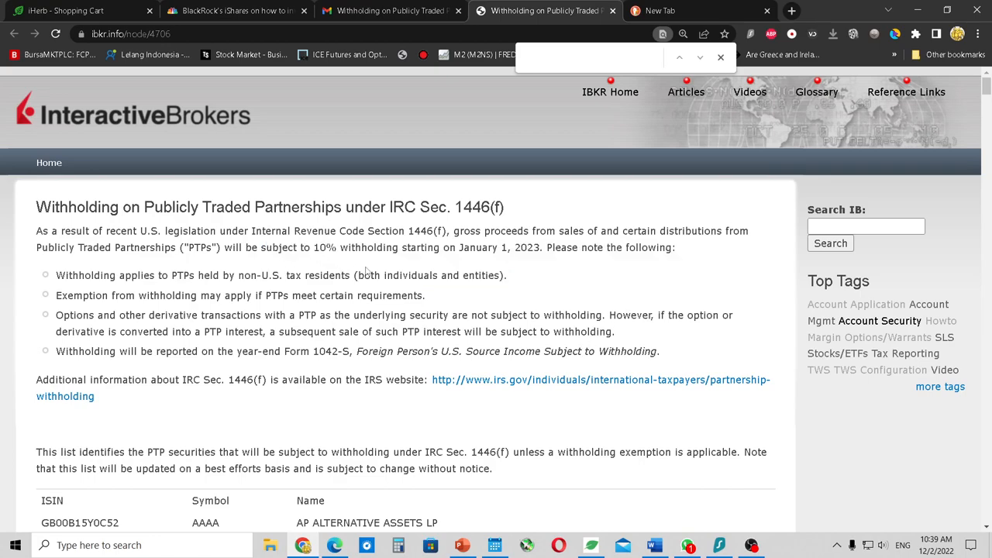
mouse_move(565, 232)
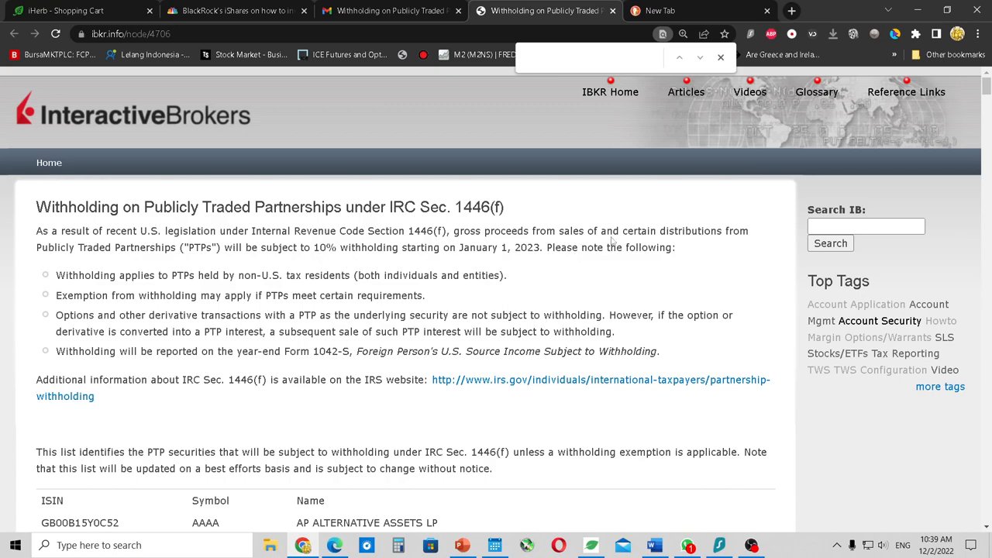
mouse_move(682, 290)
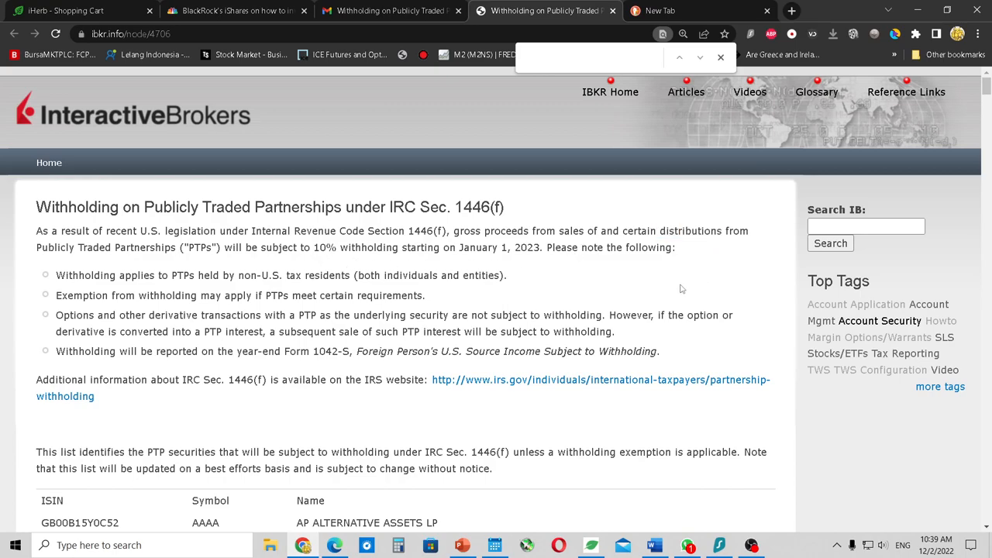
left_click_drag(313, 248, 441, 248)
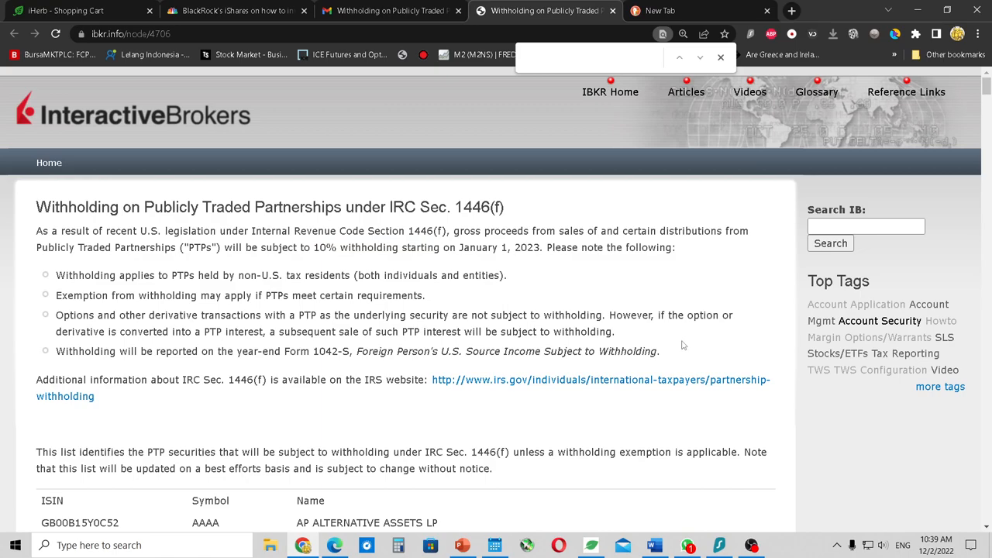
mouse_move(688, 351)
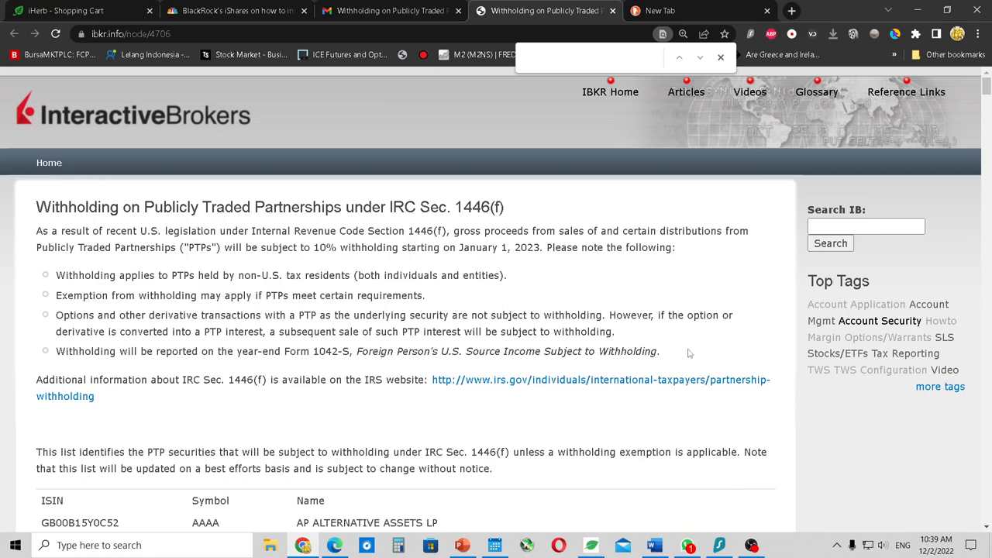
mouse_move(690, 357)
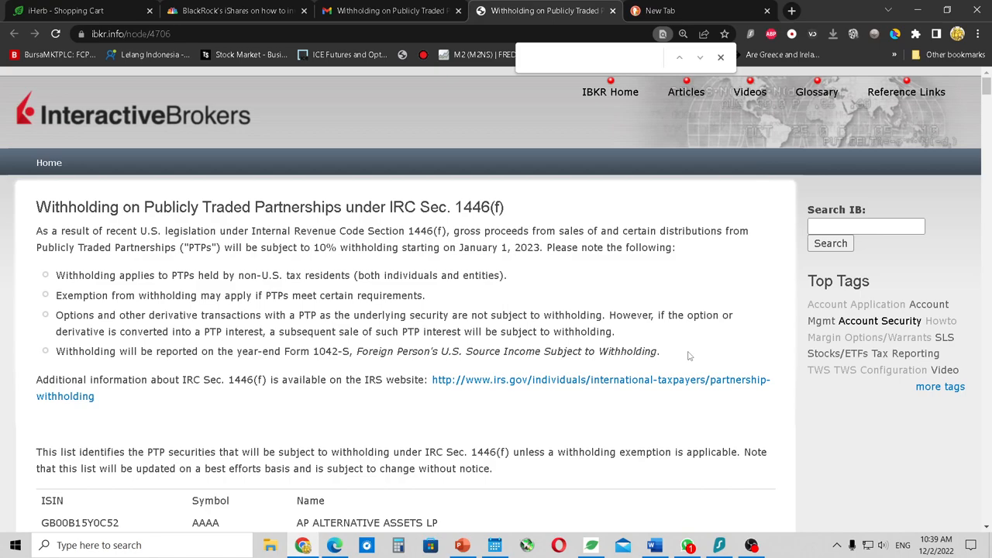
mouse_move(688, 355)
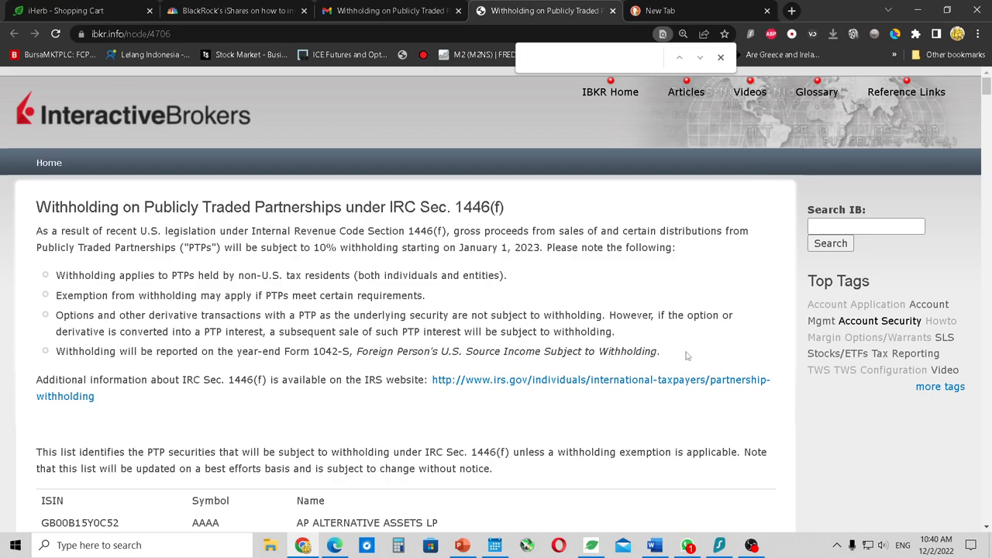
mouse_move(657, 385)
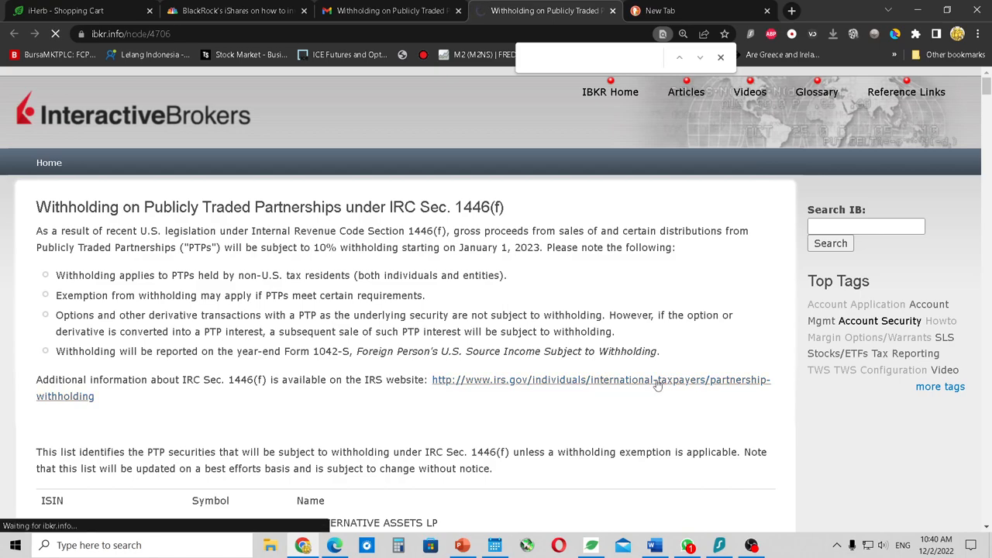
Open the linked irs.gov Partnership Withholding page and scroll to its Section 1446(f) Withholding guidance.
left_click(601, 380)
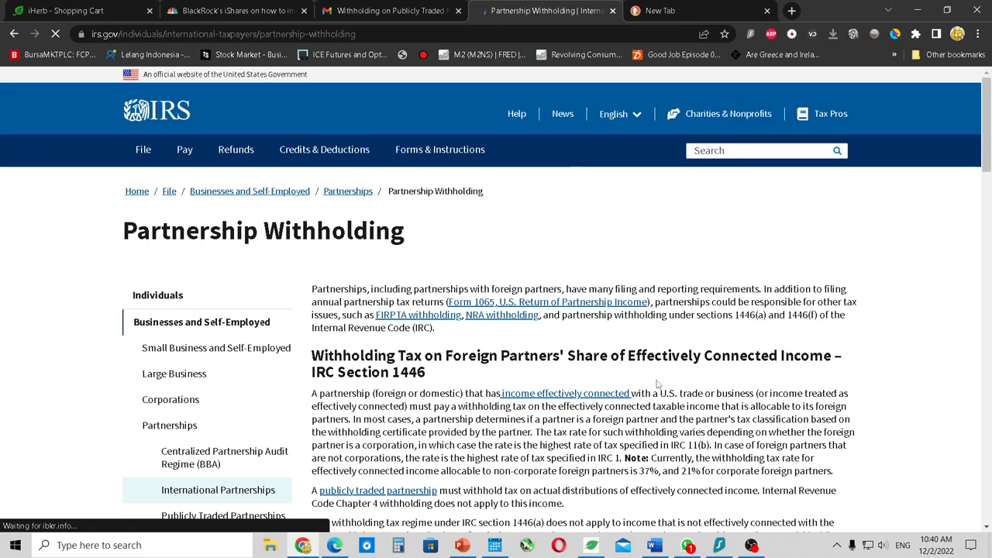
scroll("down", 3)
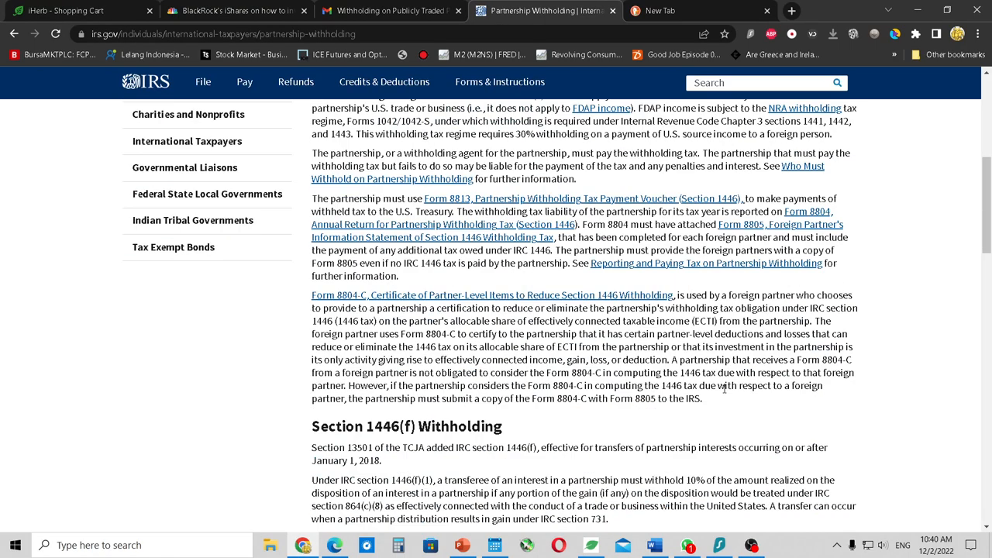
scroll("down", 3)
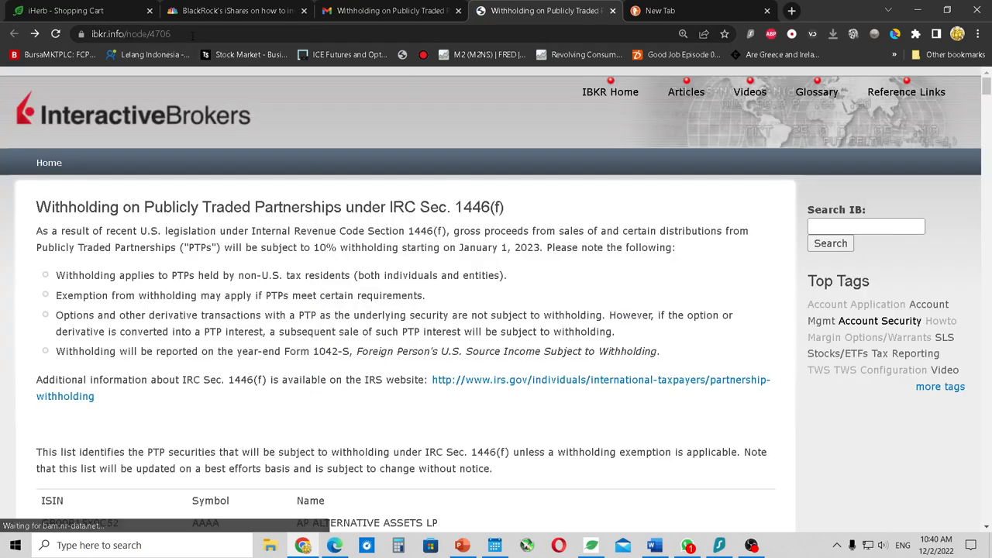
left_click(127, 34)
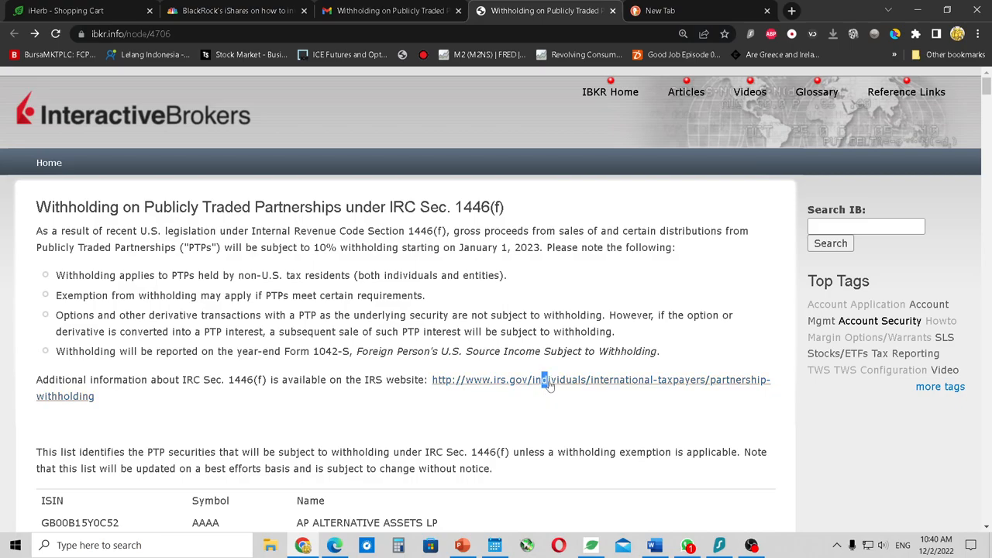
left_click(543, 380)
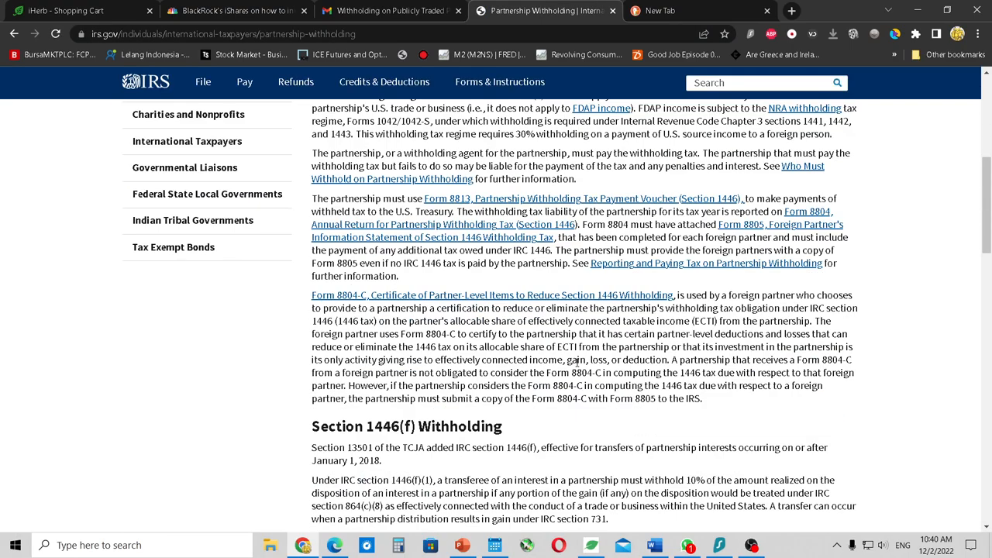
scroll("down", 3)
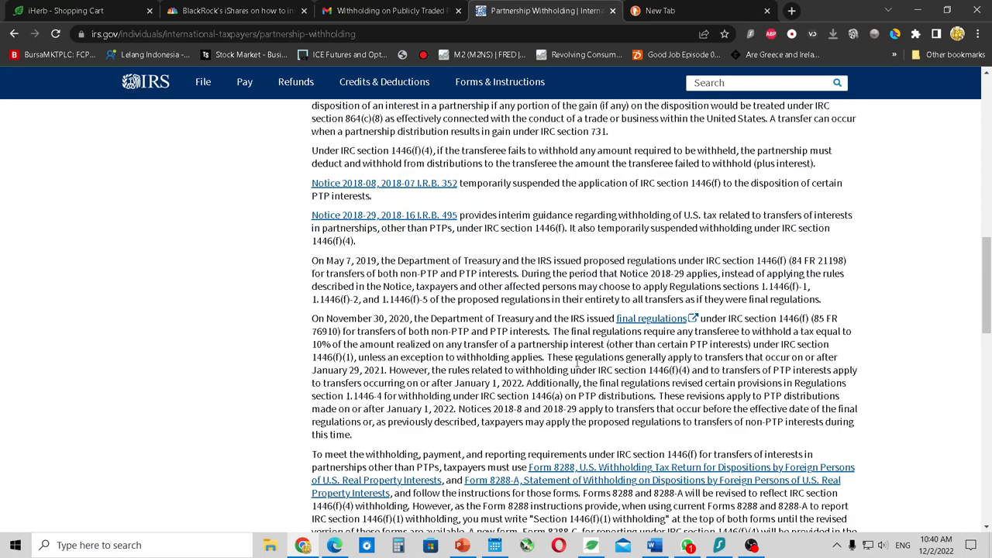